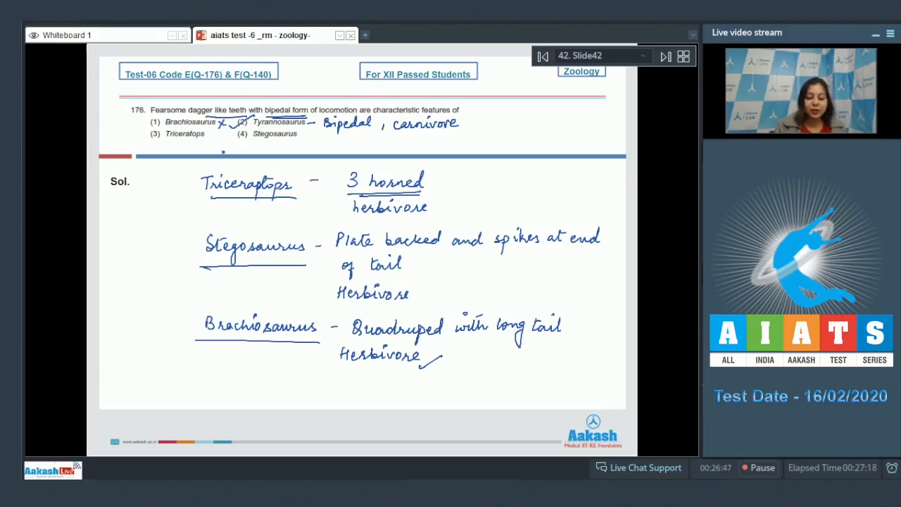
Write 'herbivore' to finish question 176's notes, then advance to question 177.
text(herbivore)
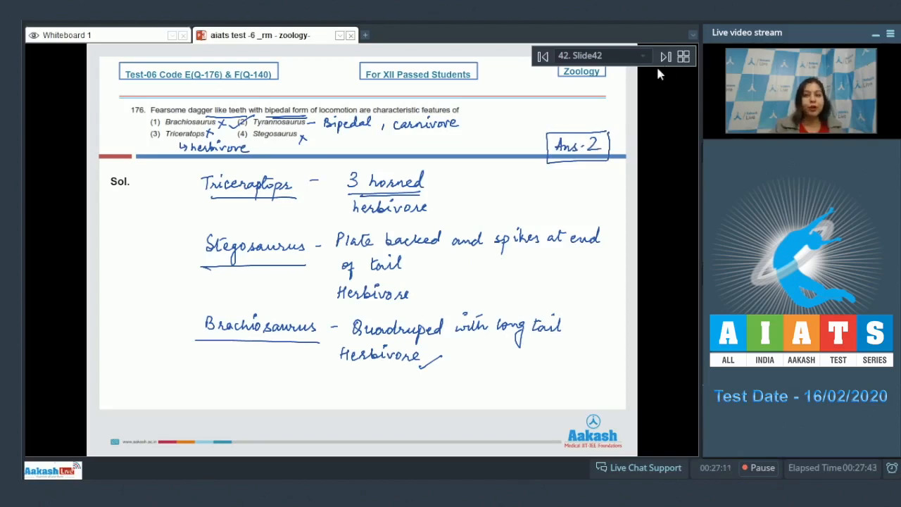
click(664, 56)
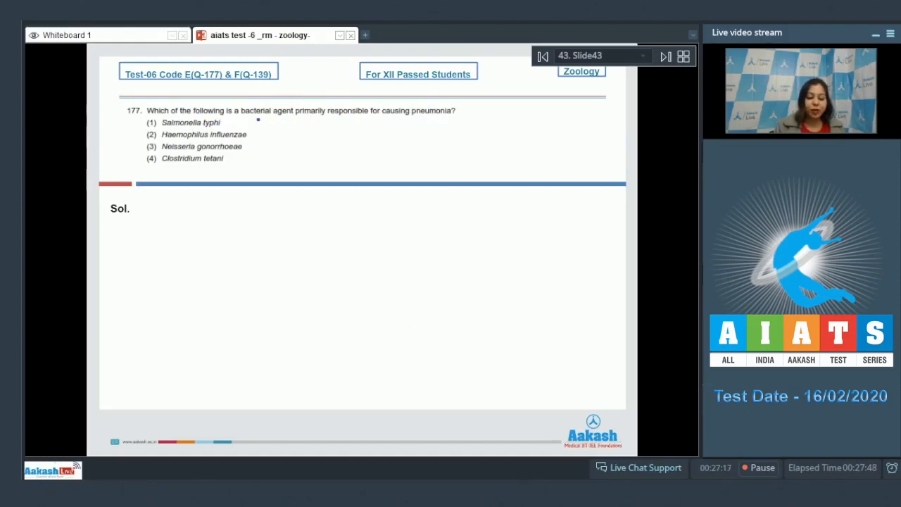
Underline question 177's key words and link wrong option Salmonella typhi to Typhoid.
drag(243, 119, 297, 120)
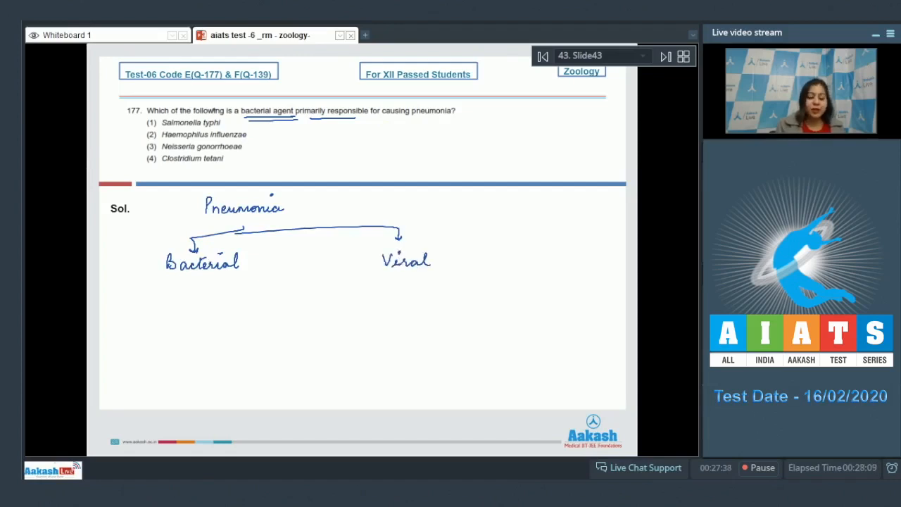
click(228, 123)
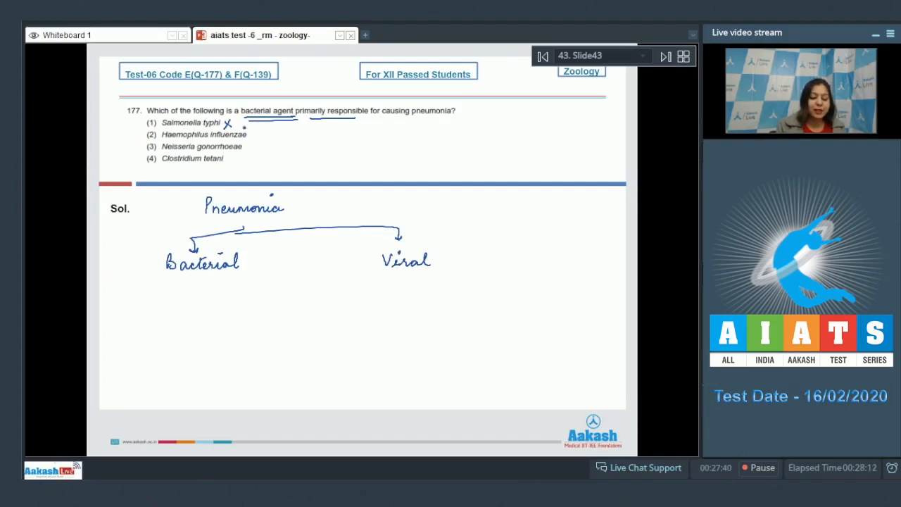
drag(243, 129, 305, 133)
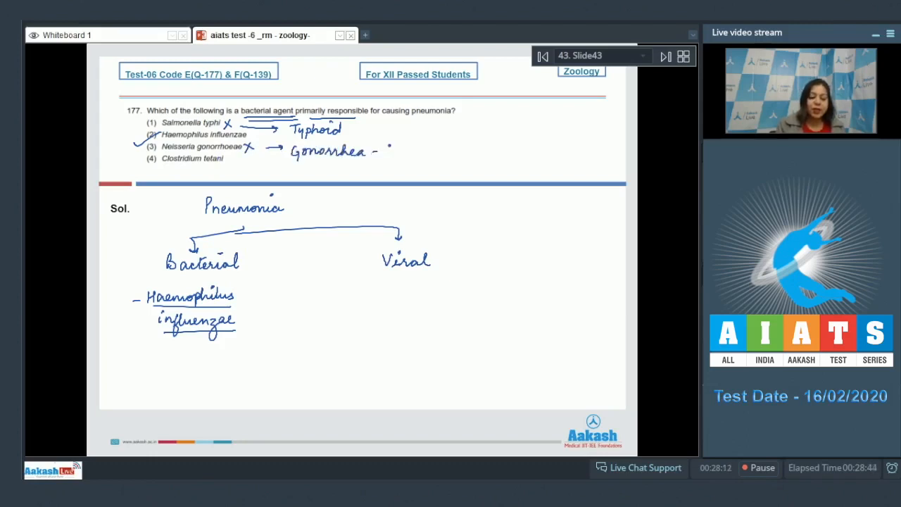
Annotate Gonorrhea as STI, link Clostridium tetani to Tetanus, and write Haemophilus influenzae.
text(STI)
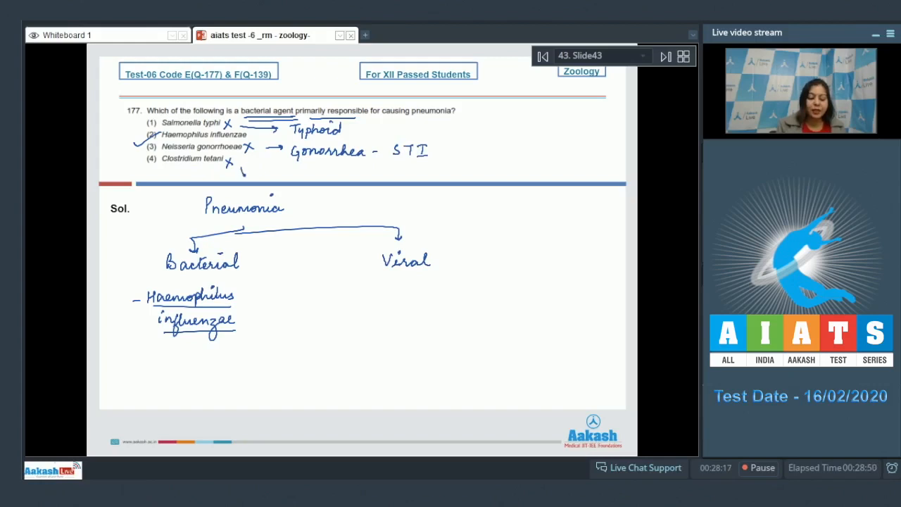
drag(239, 173, 296, 172)
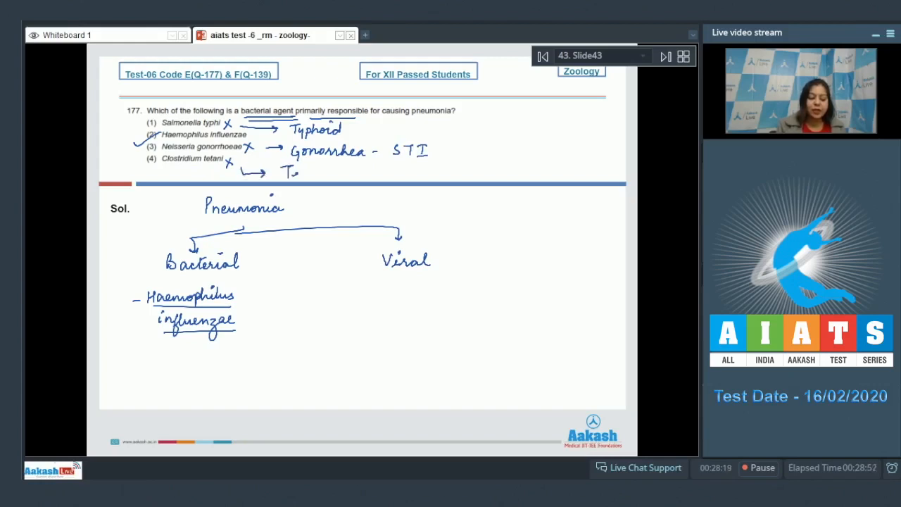
text(Tetanus)
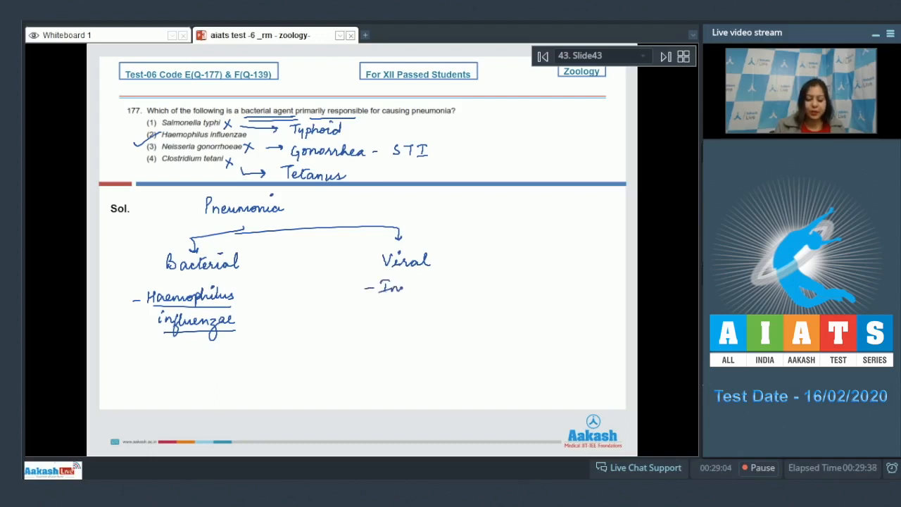
text(fluenz)
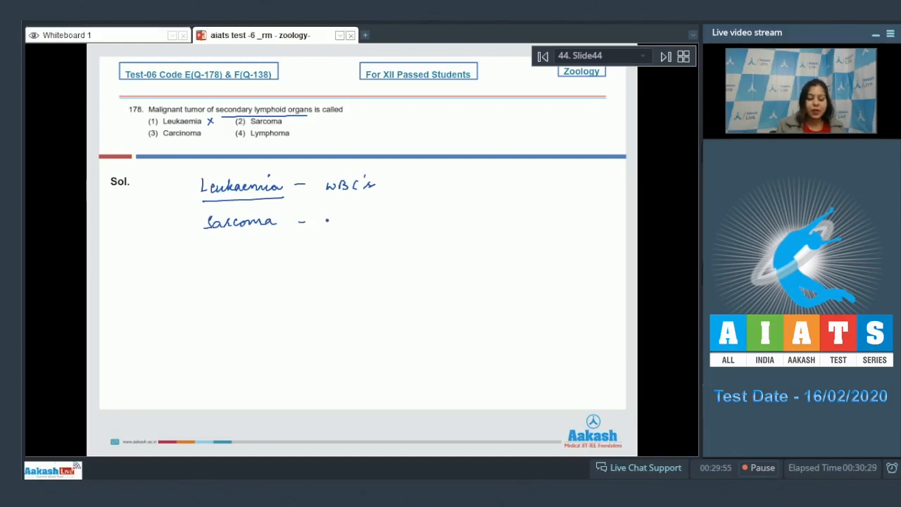
Define leukaemia and sarcoma, box answer 4 (Lymphoma), and advance to question 179.
drag(327, 222, 398, 222)
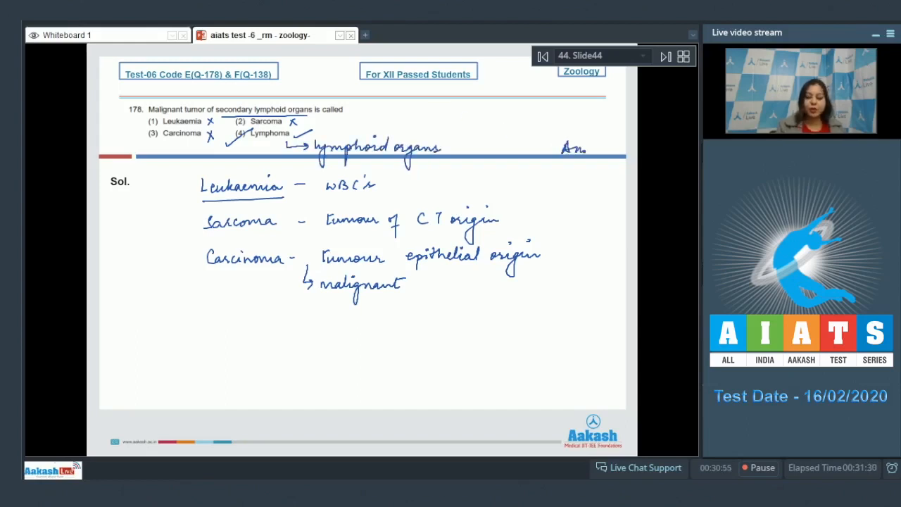
drag(563, 148, 605, 147)
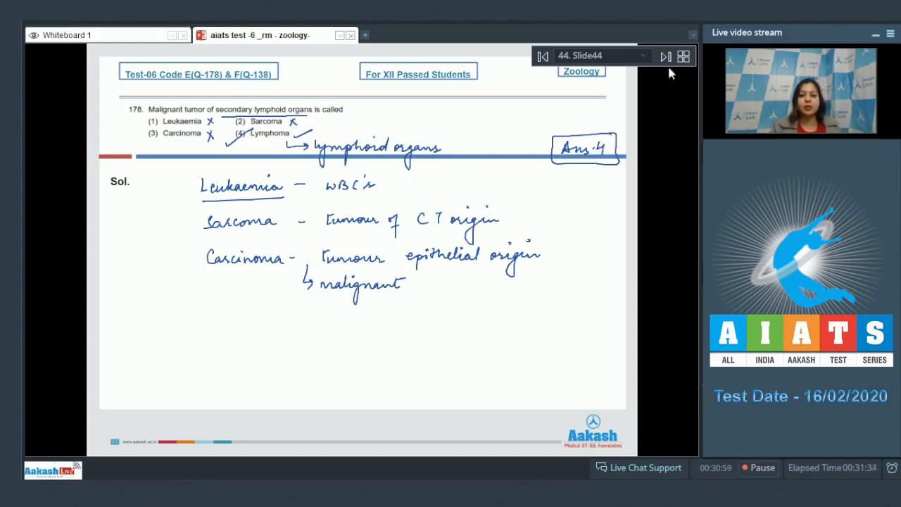
click(665, 56)
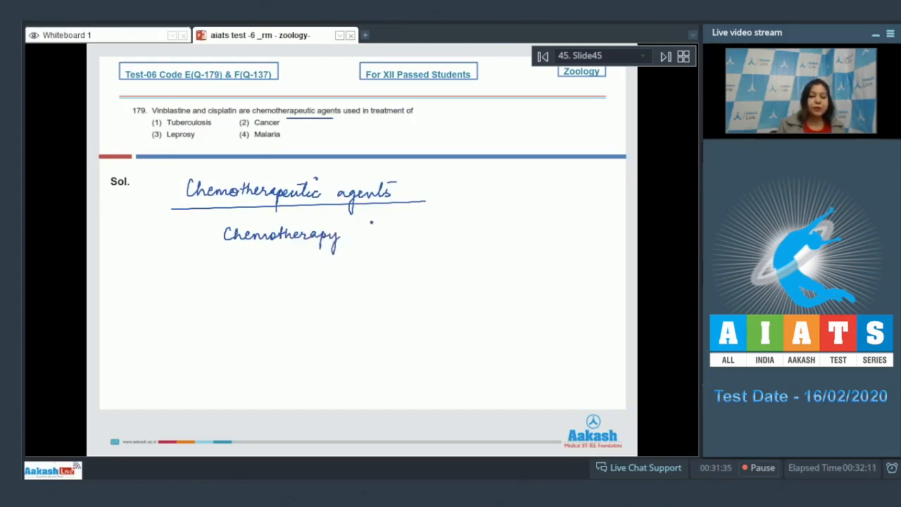
Note chemotherapeutic agents, tick Cancer linked to chemotherapy, and advance to question 180.
drag(344, 236, 370, 236)
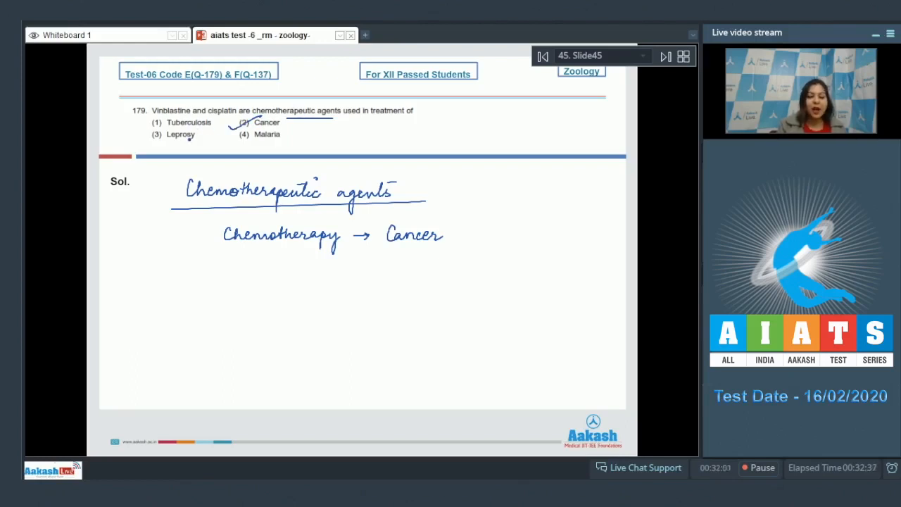
drag(147, 130, 155, 281)
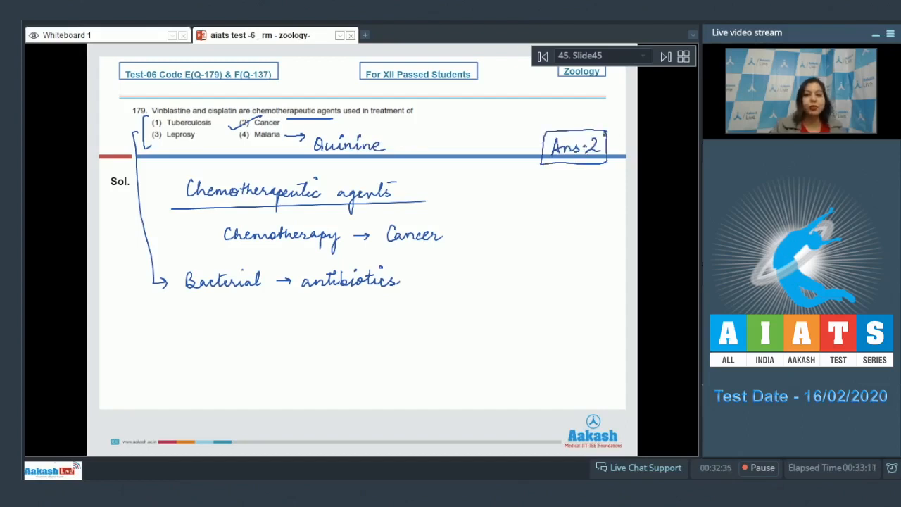
click(665, 56)
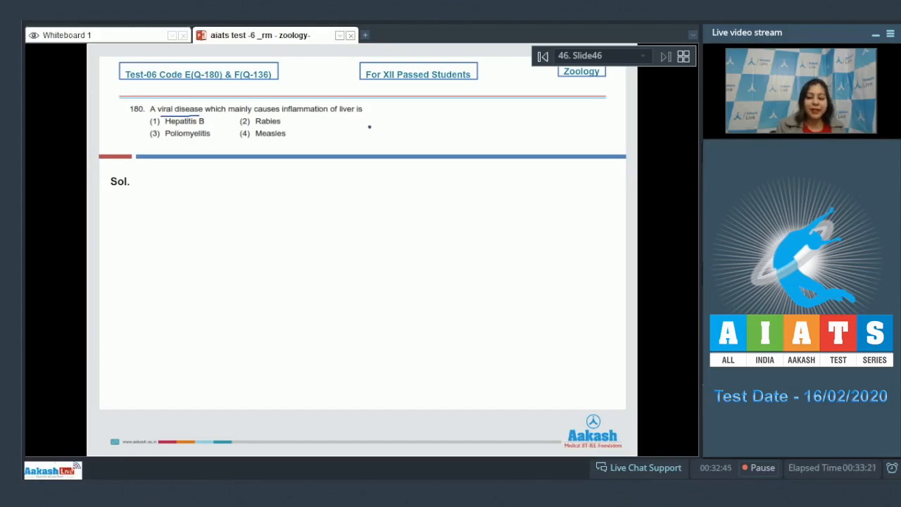
Write Hepatitis, Hepar - liver, itis - inflammation, and tick option 1 Hepatitis B.
drag(204, 189, 225, 186)
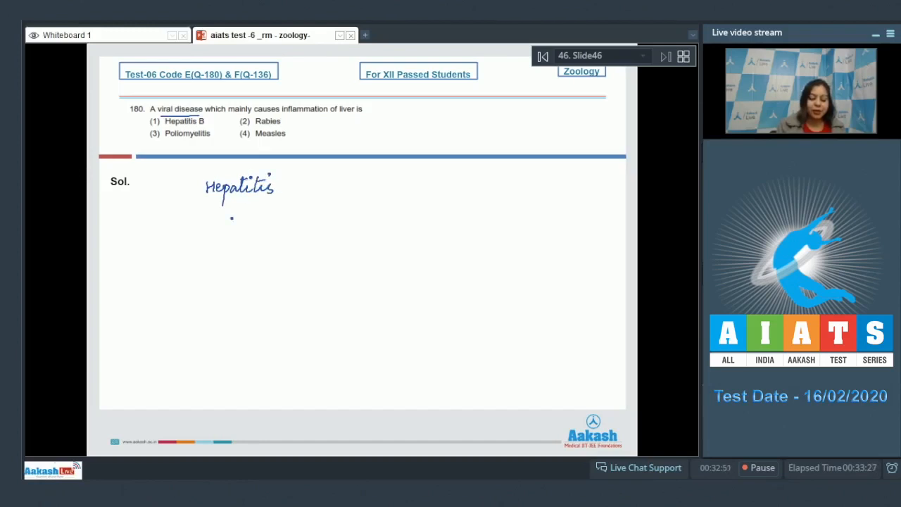
drag(214, 226, 252, 225)
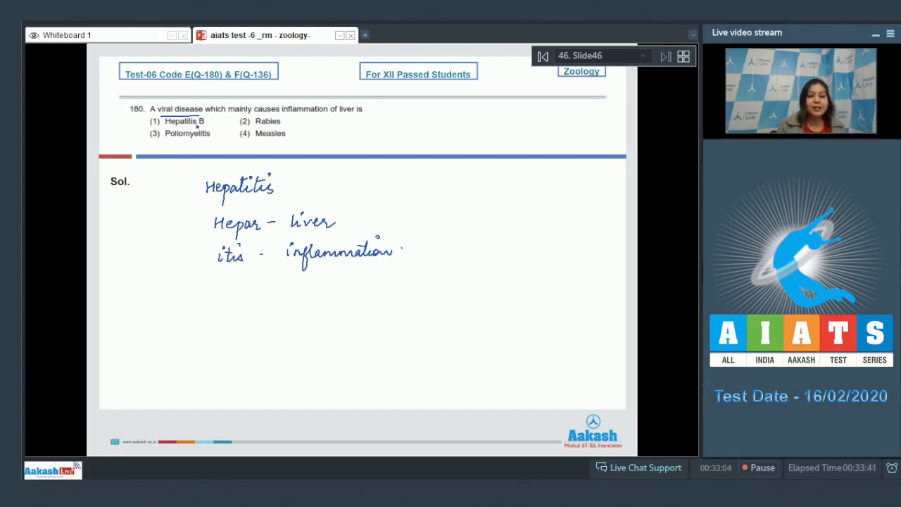
drag(137, 130, 169, 119)
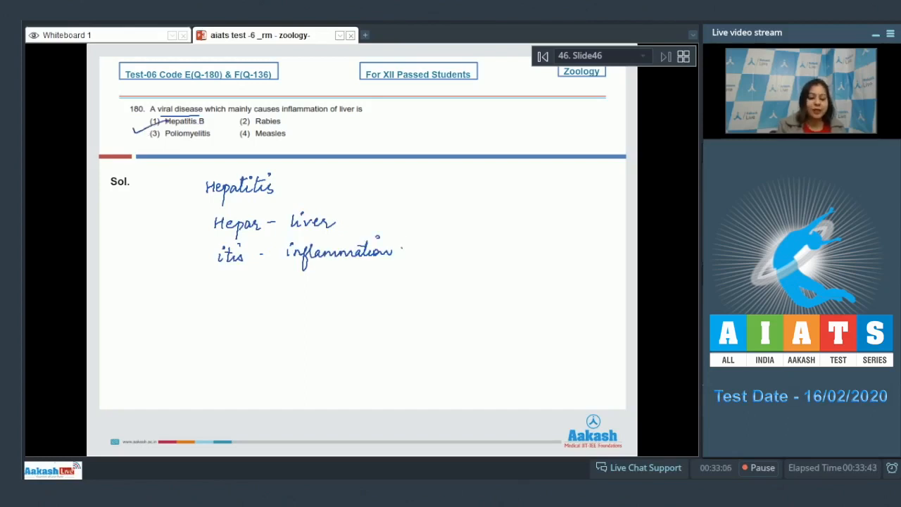